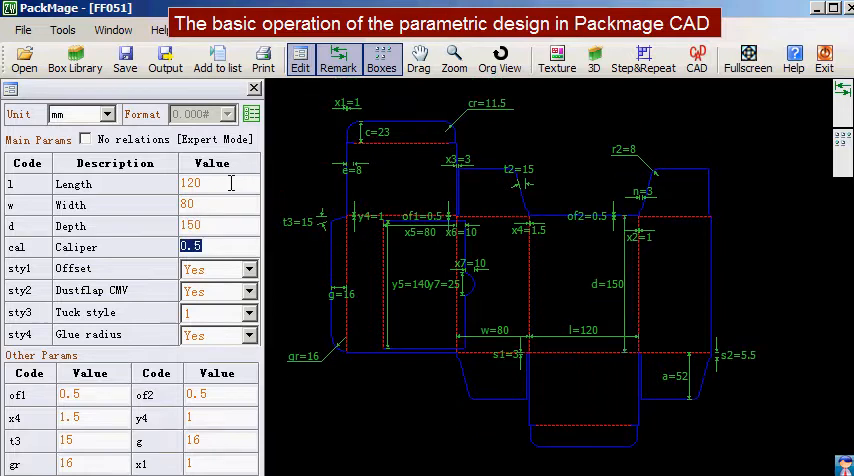
Change the box Length in Main Params from 120 to 160 and regenerate the dieline
left_click(216, 184)
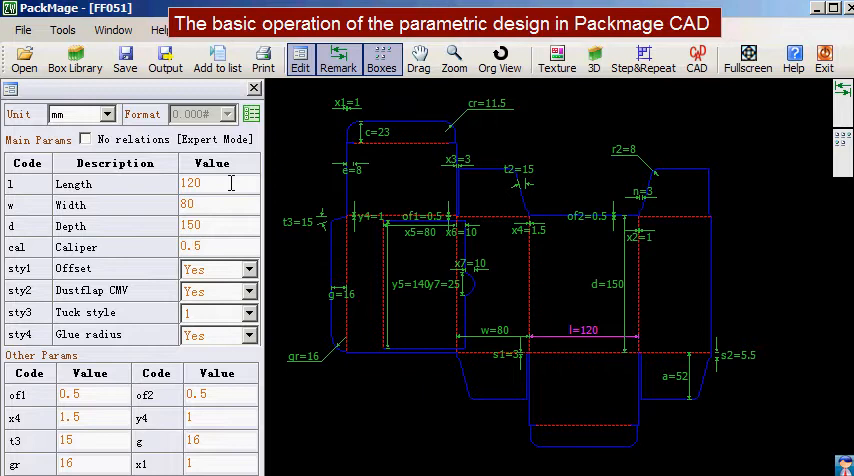
left_click(210, 184)
type("160")
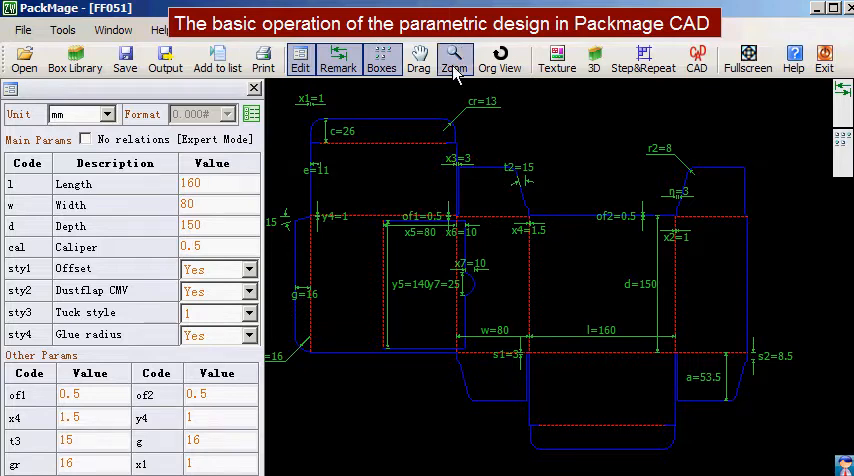
left_click(454, 56)
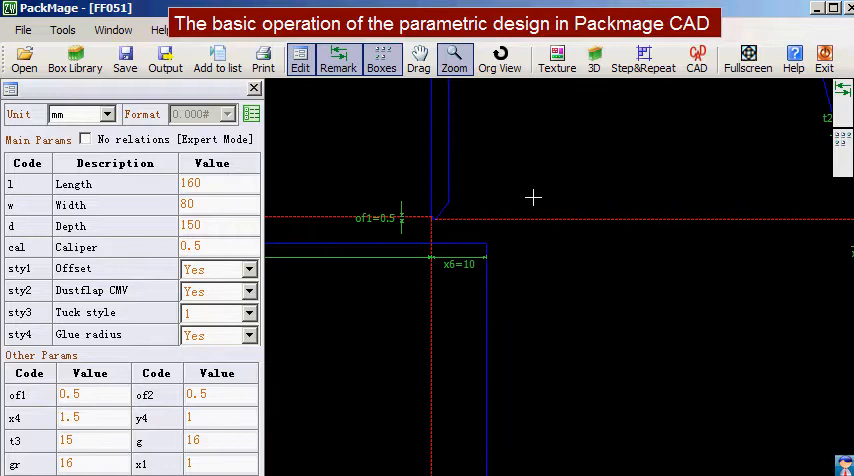
mouse_move(508, 184)
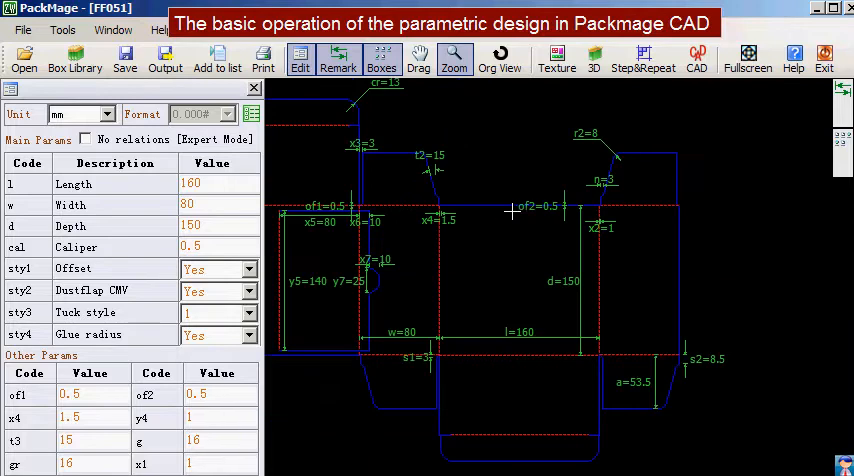
mouse_move(520, 236)
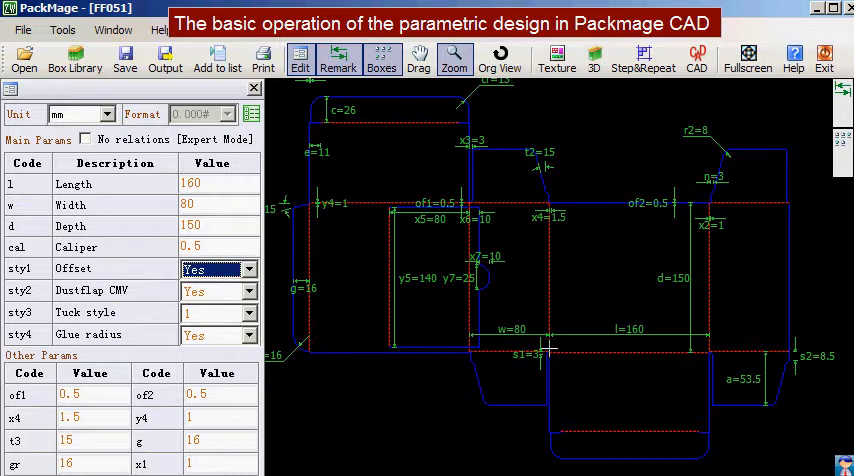
mouse_move(572, 364)
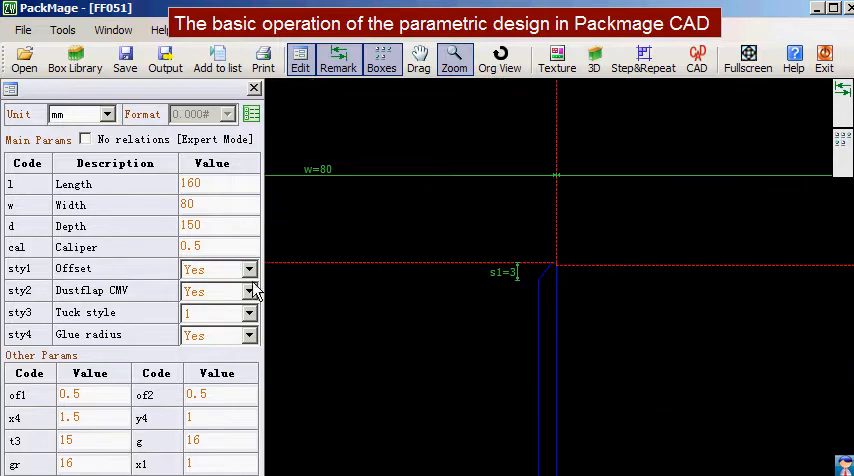
left_click(248, 268)
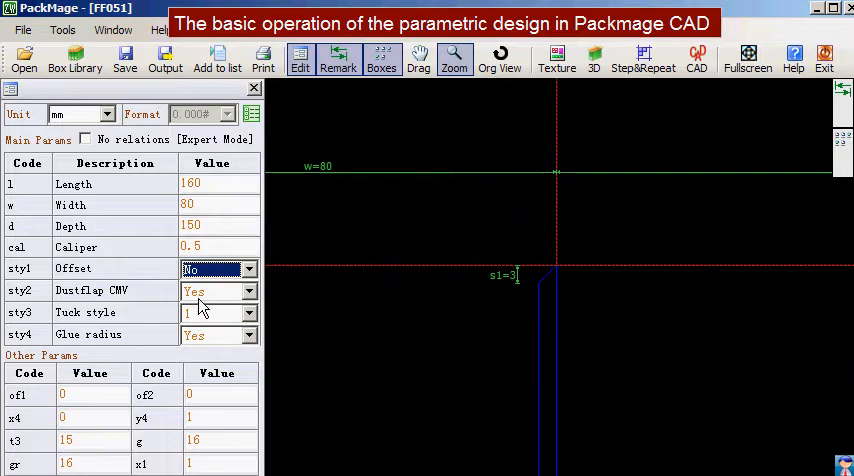
left_click(248, 290)
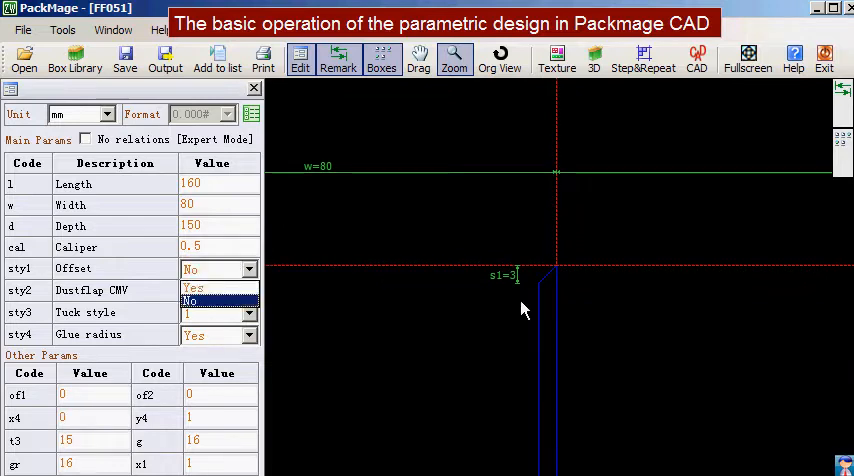
left_click(194, 292)
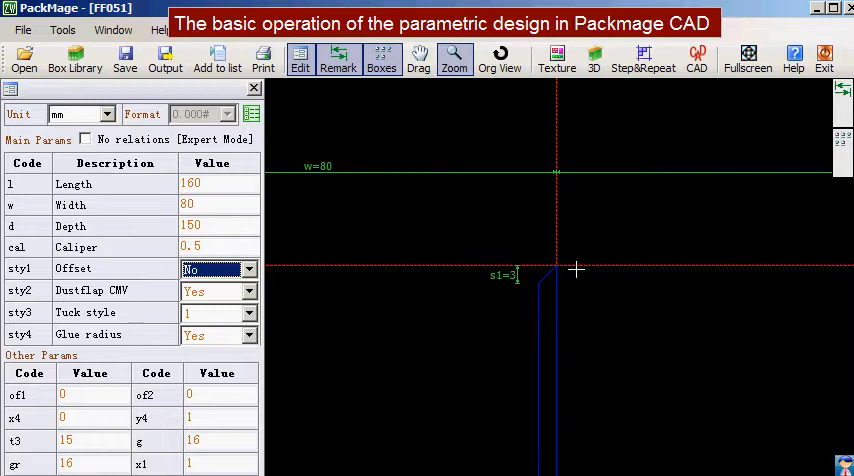
left_click(242, 268)
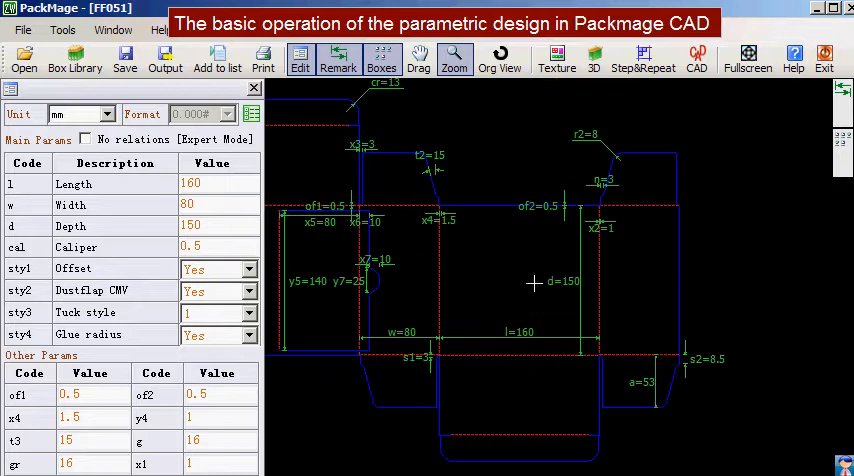
mouse_move(208, 296)
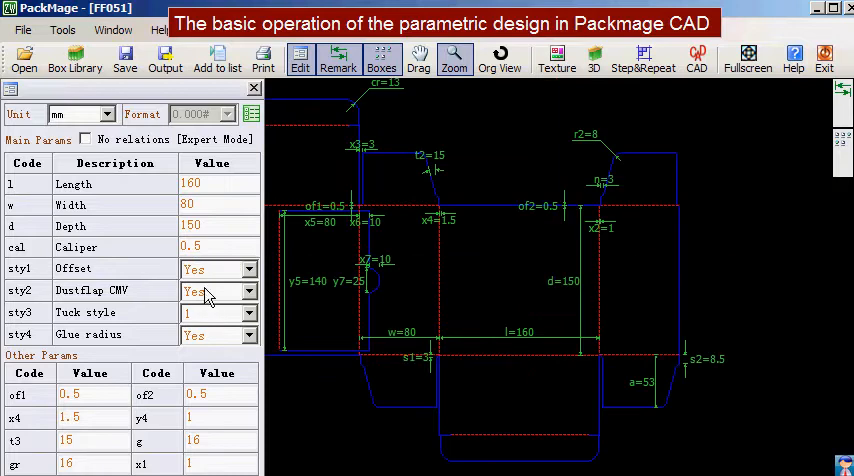
mouse_move(416, 356)
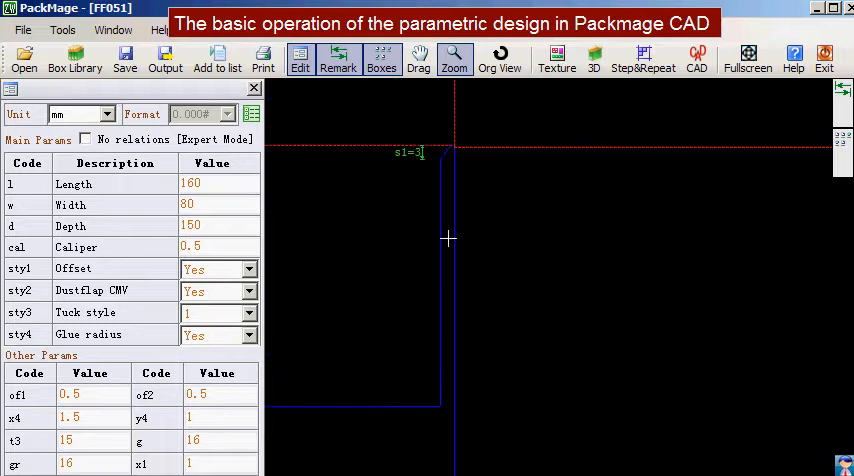
left_click(216, 292)
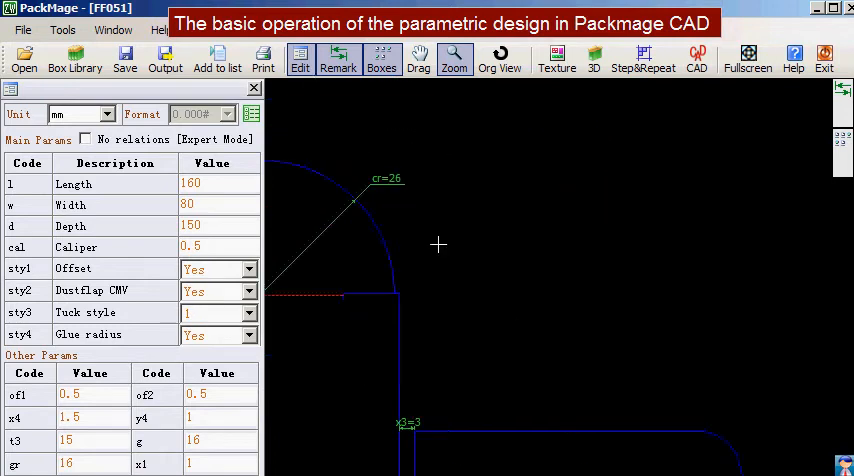
left_click(250, 312)
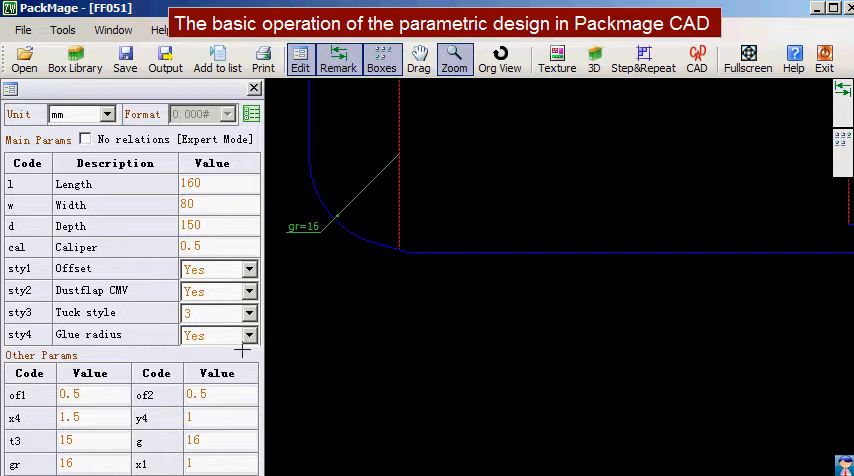
Set Glue radius to No (gr 0), briefly trying Yes before settling on No
left_click(218, 336)
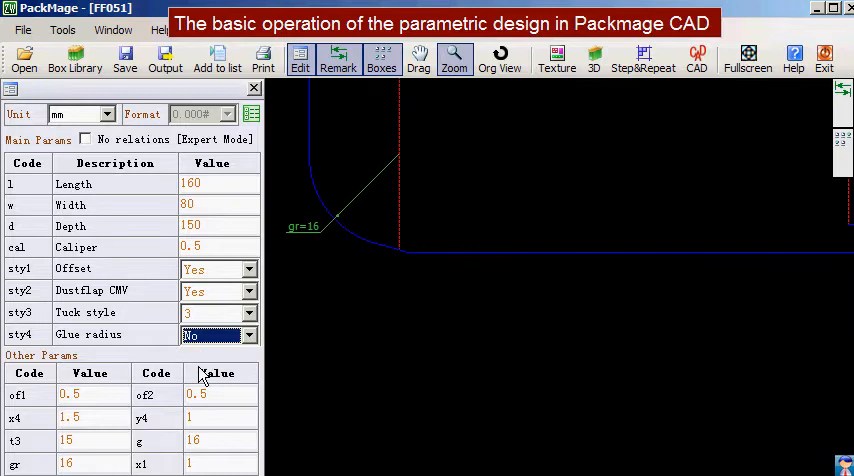
left_click(252, 336)
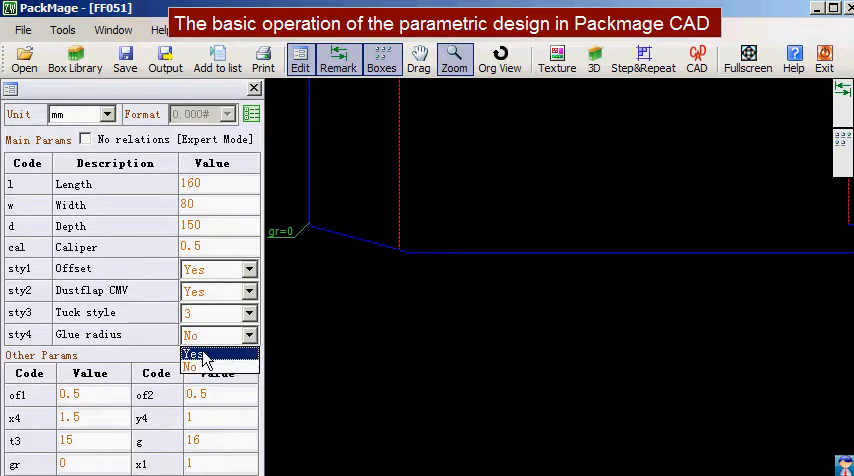
left_click(194, 356)
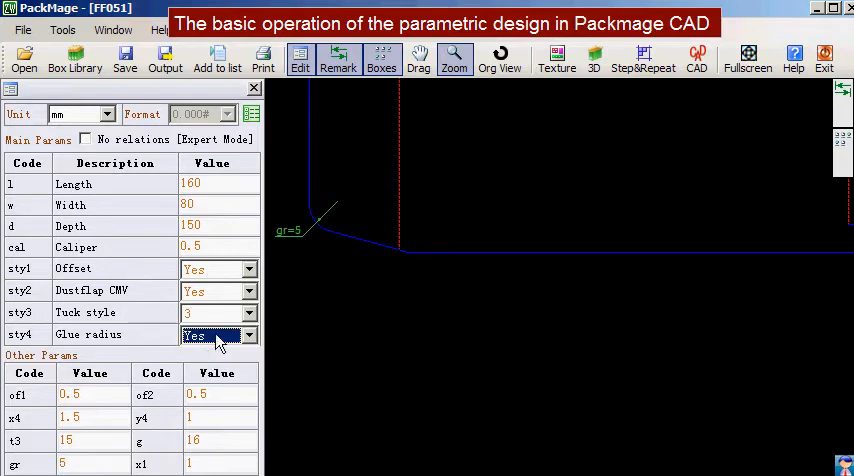
left_click(218, 336)
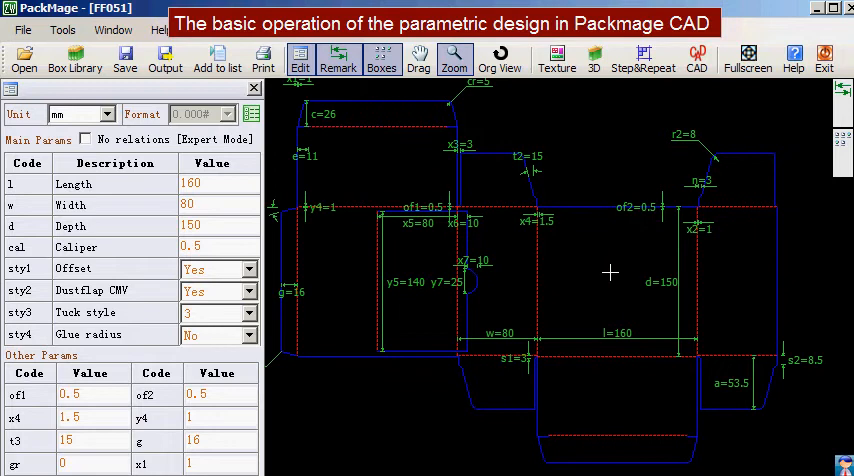
left_click(72, 56)
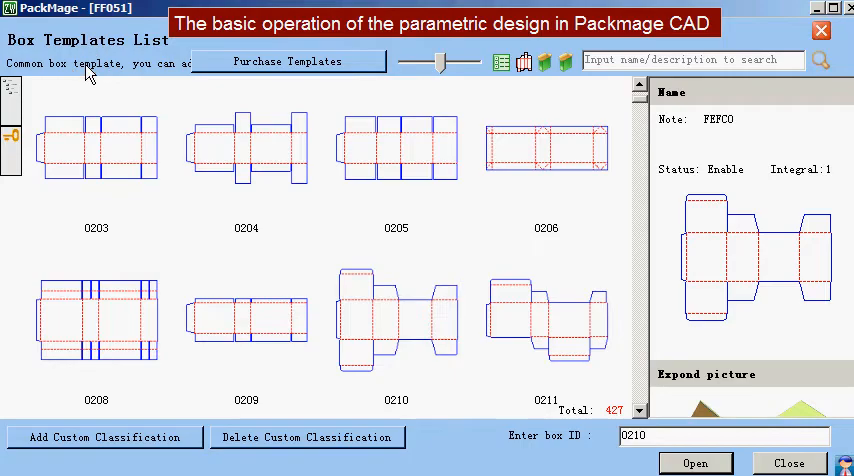
left_click(396, 320)
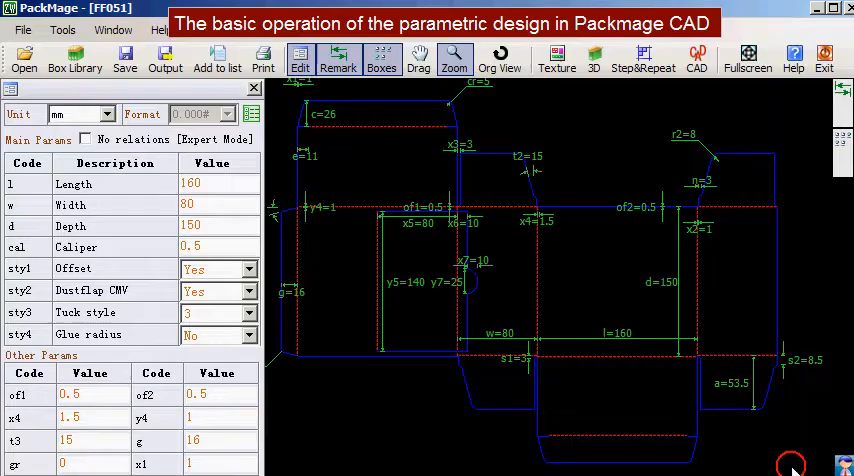
mouse_move(576, 264)
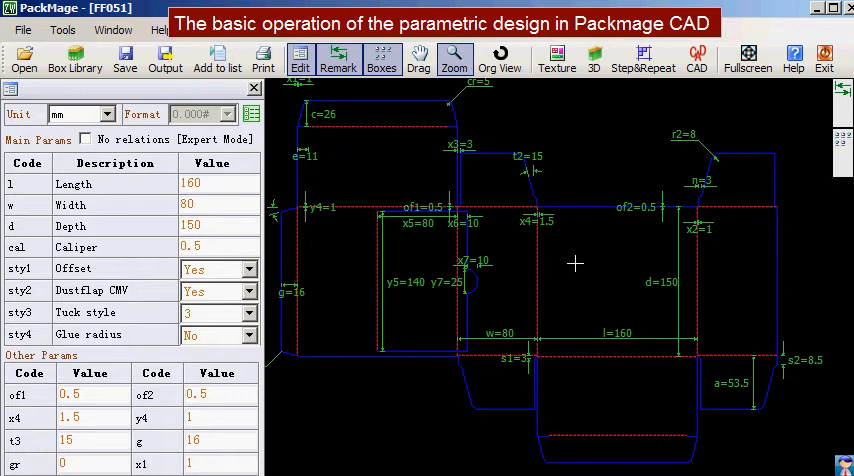